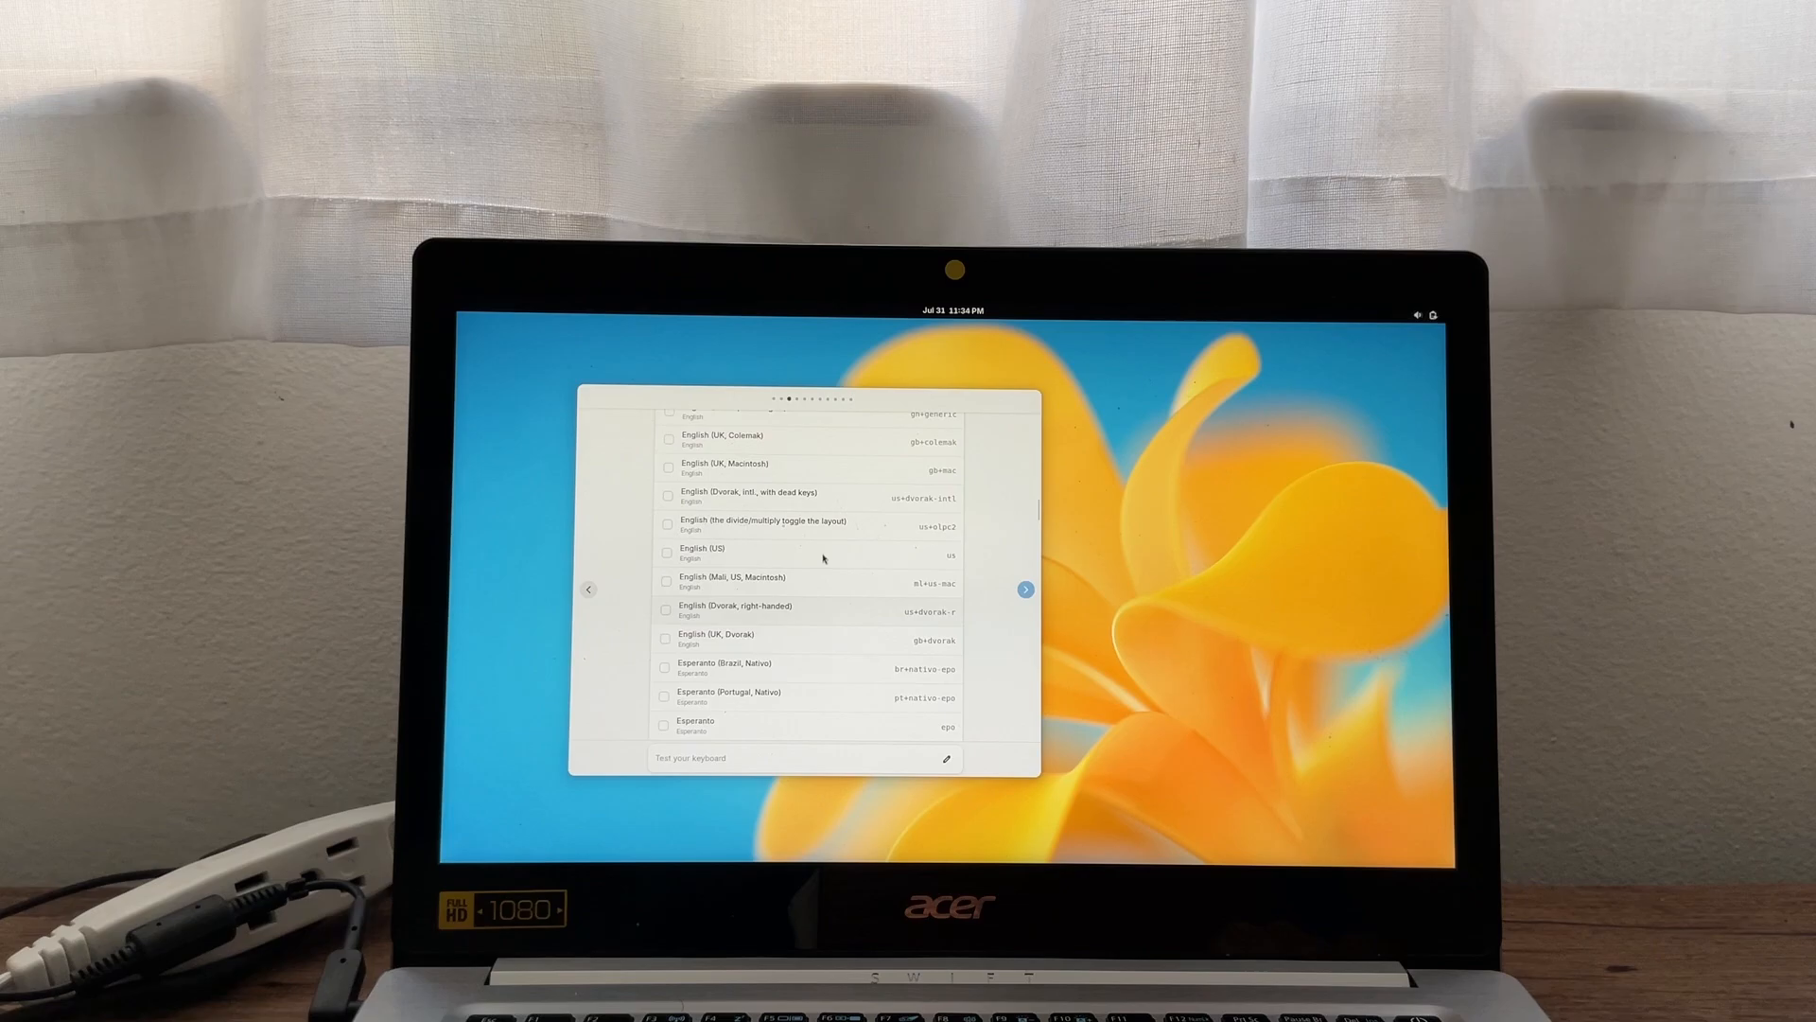
Step: Choose an English keyboard layout and a timezone, then keep the Default color scheme
{"action": "left_click", "coordinate": [1023, 582]}
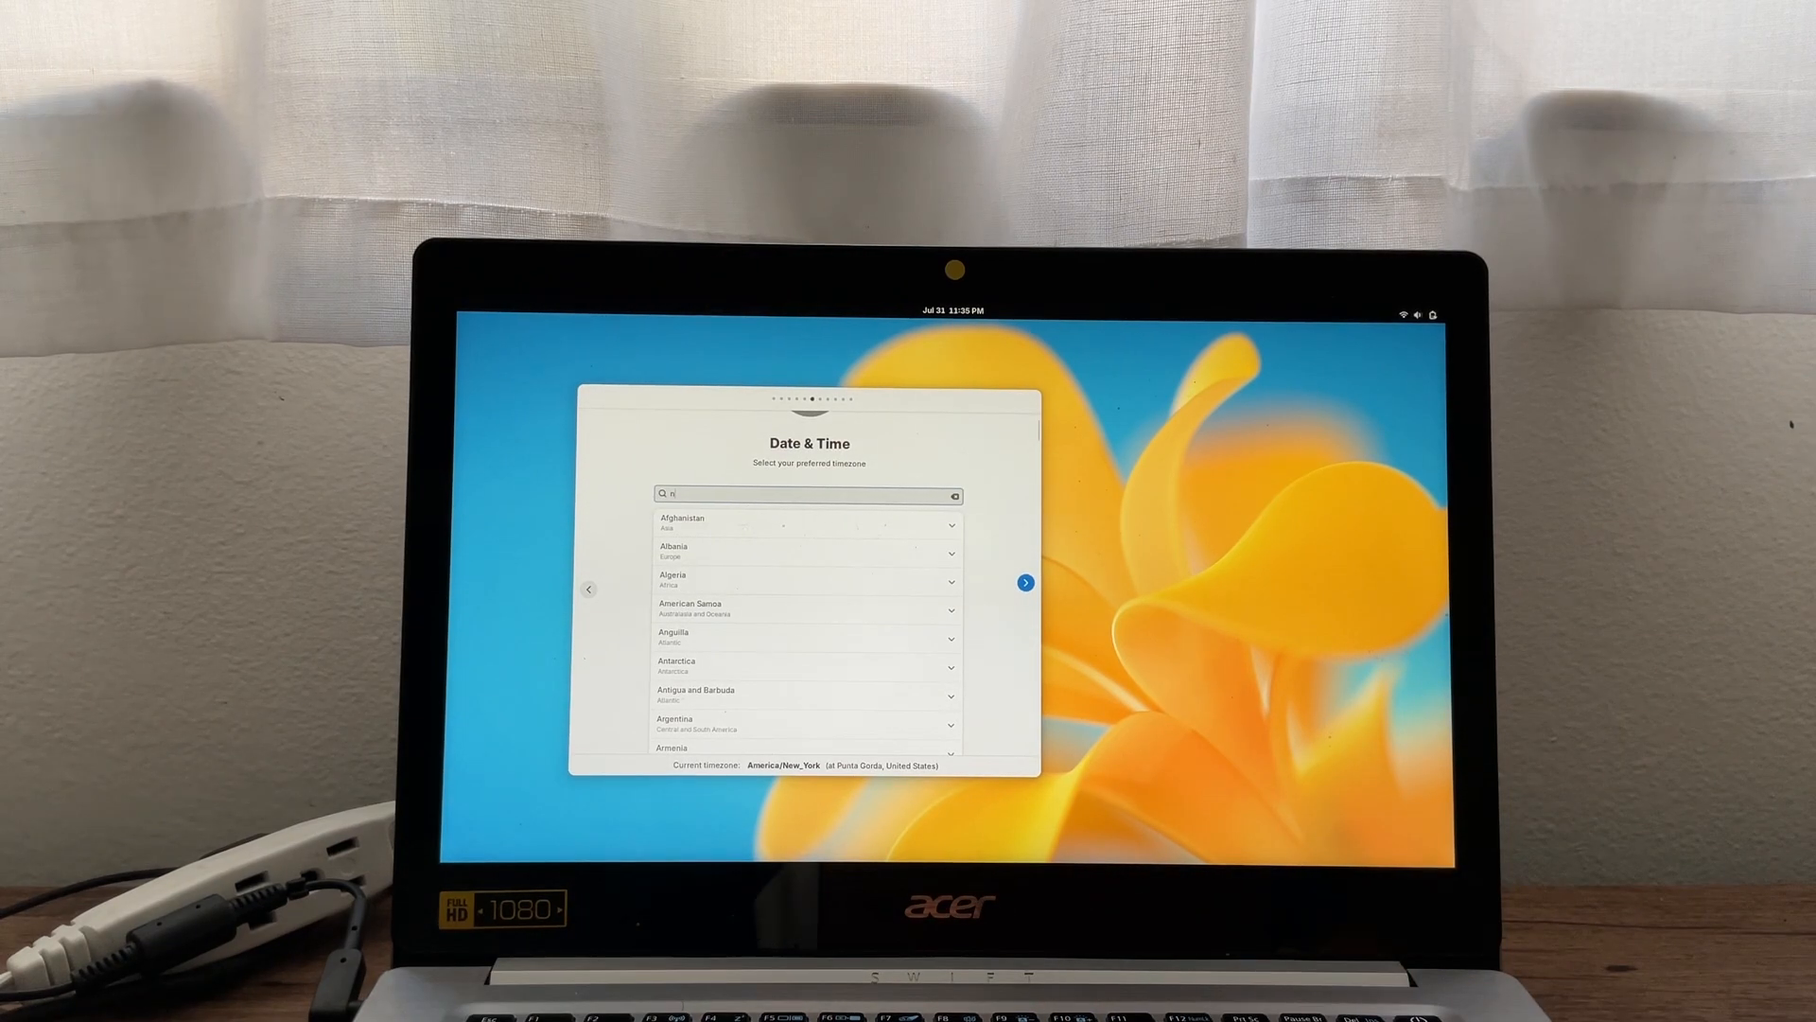
{"action": "left_click", "coordinate": [1023, 582]}
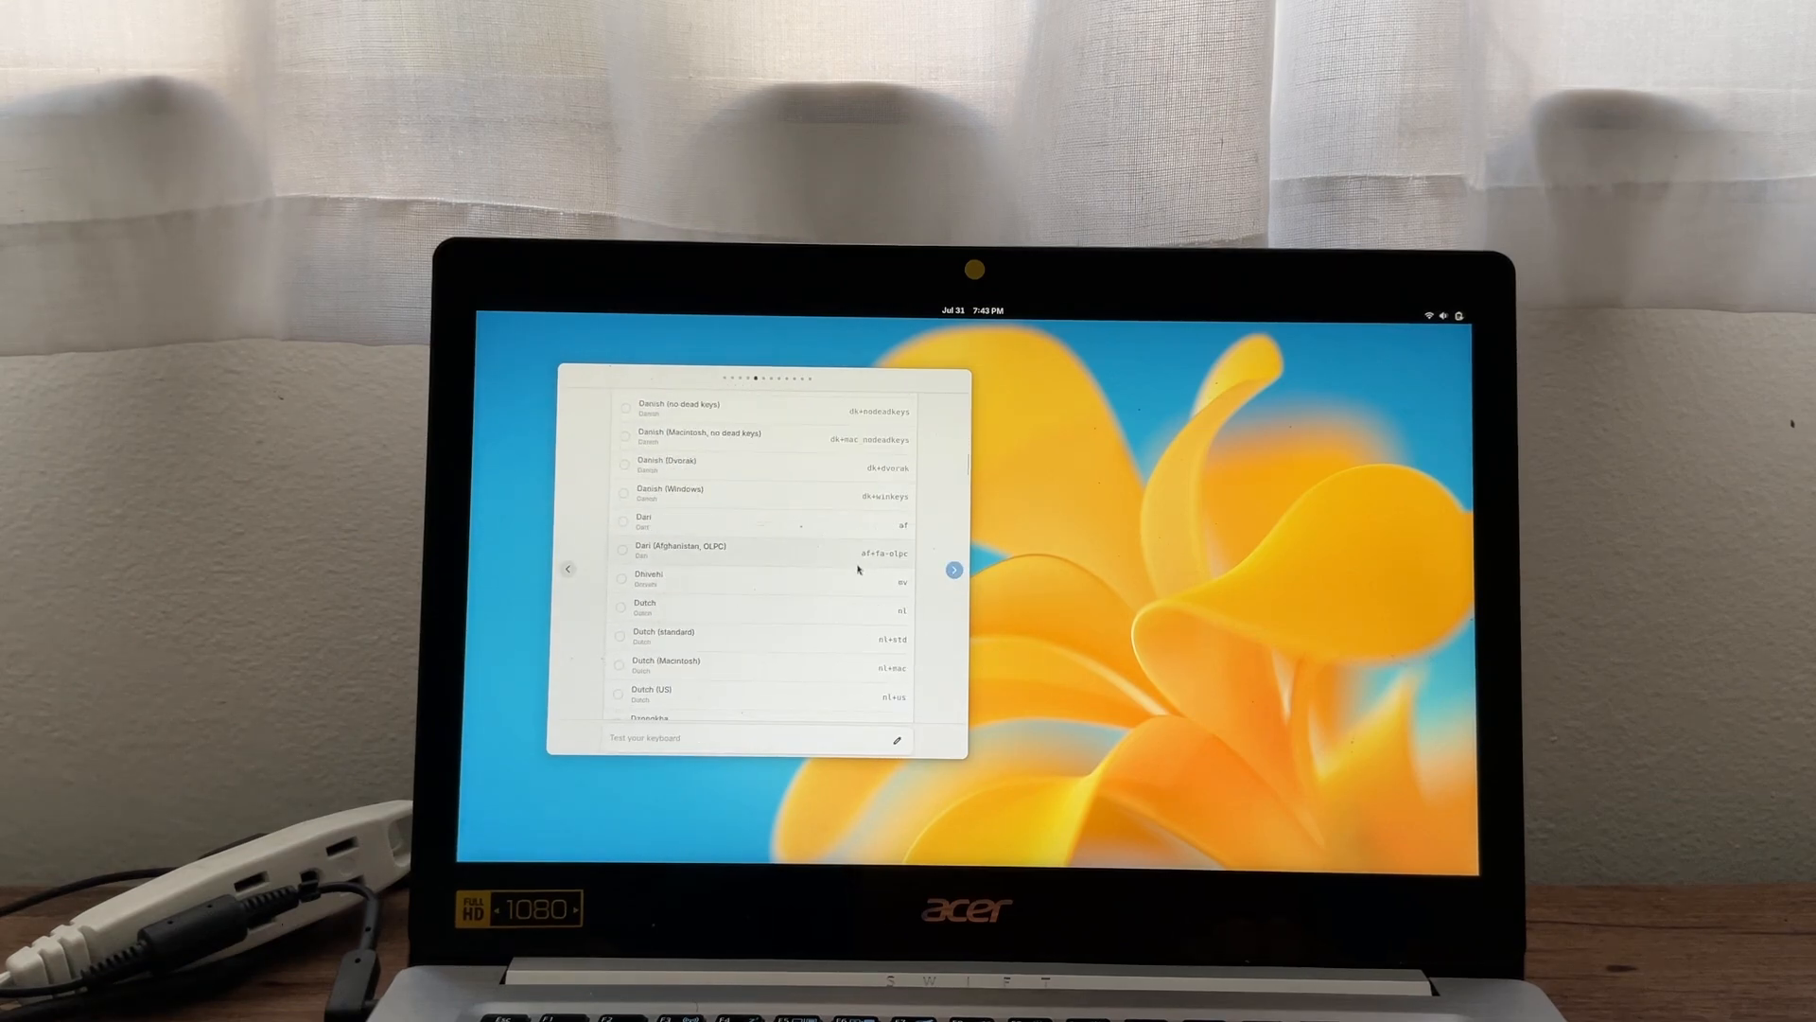
{"action": "type", "text": "english"}
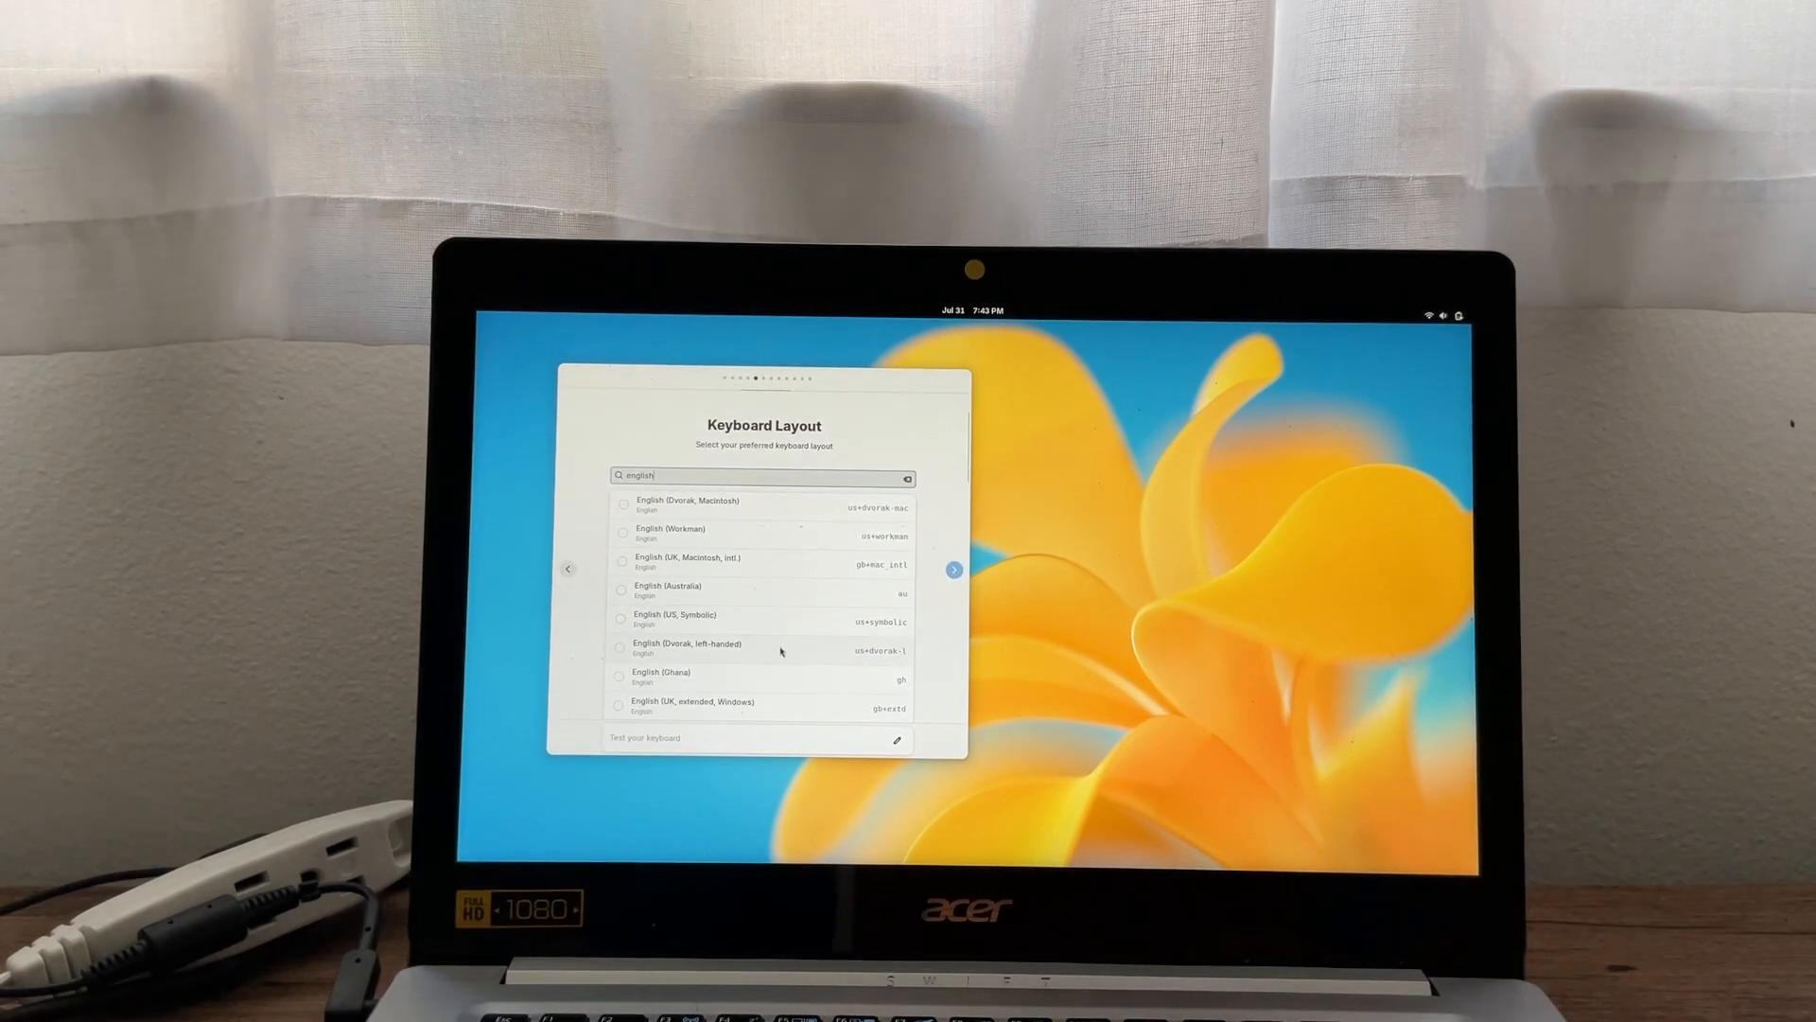
{"action": "left_click", "coordinate": [953, 569]}
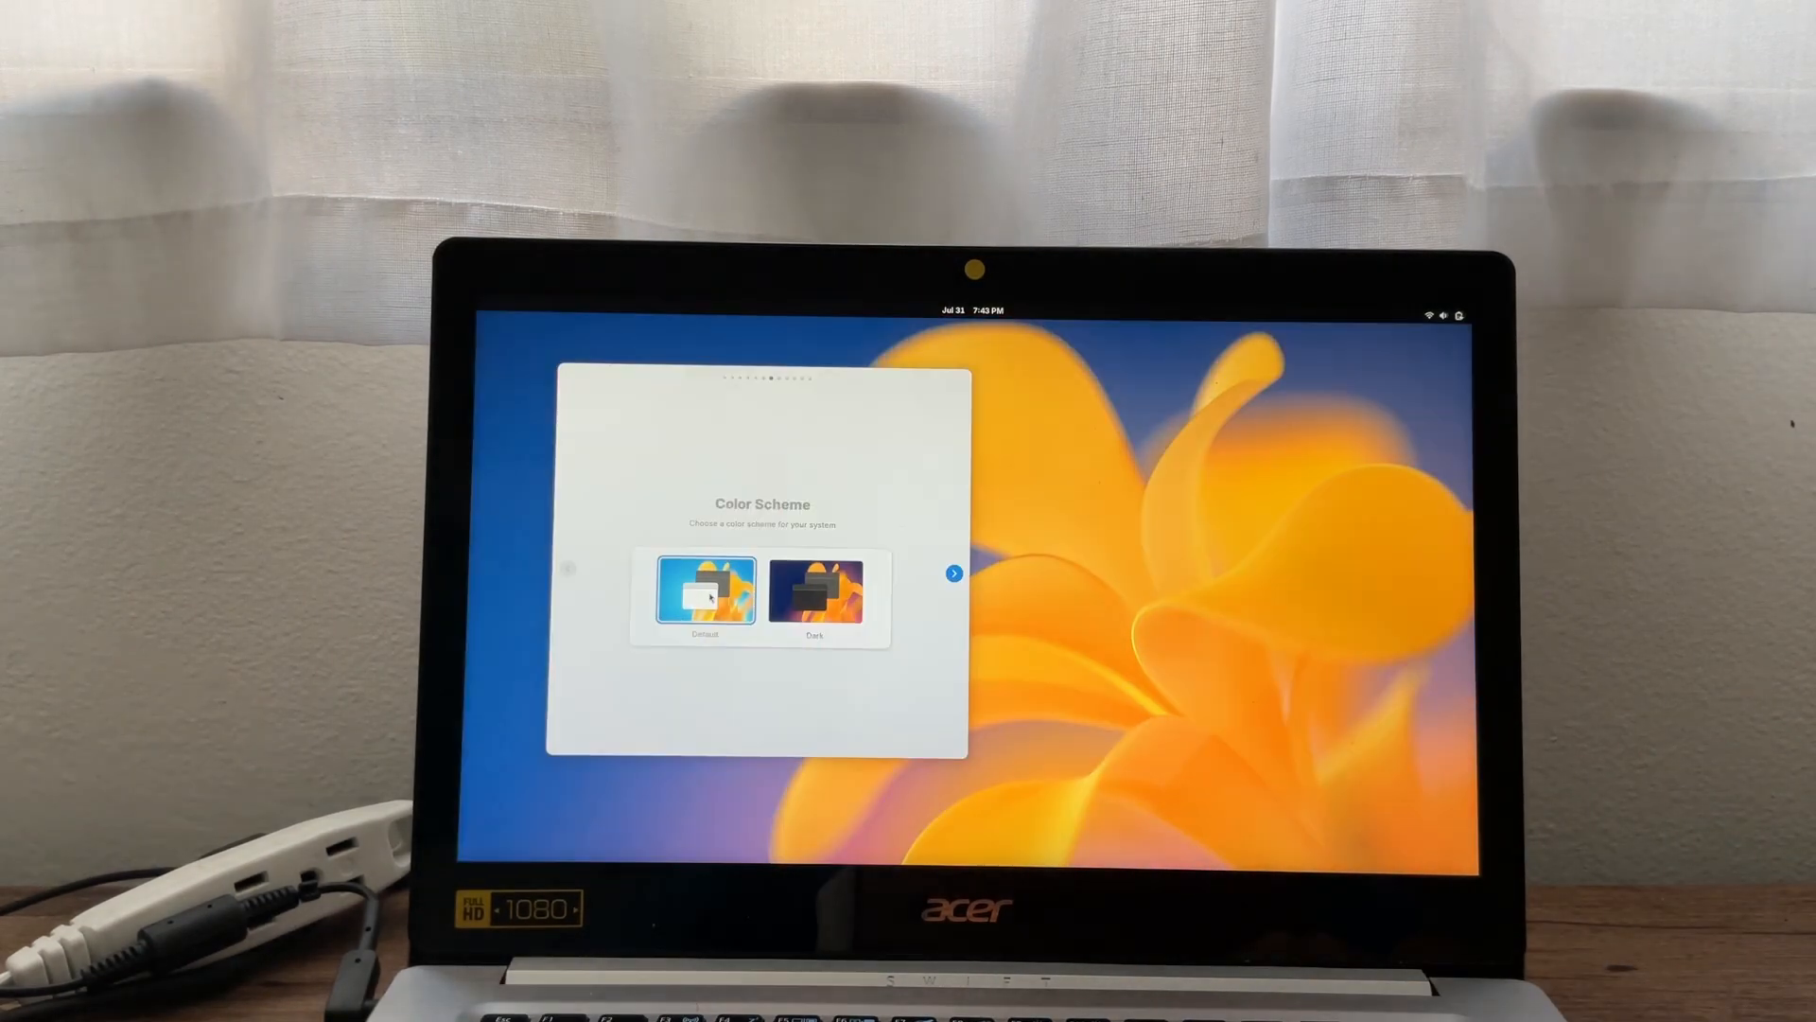
{"action": "left_click", "coordinate": [952, 572]}
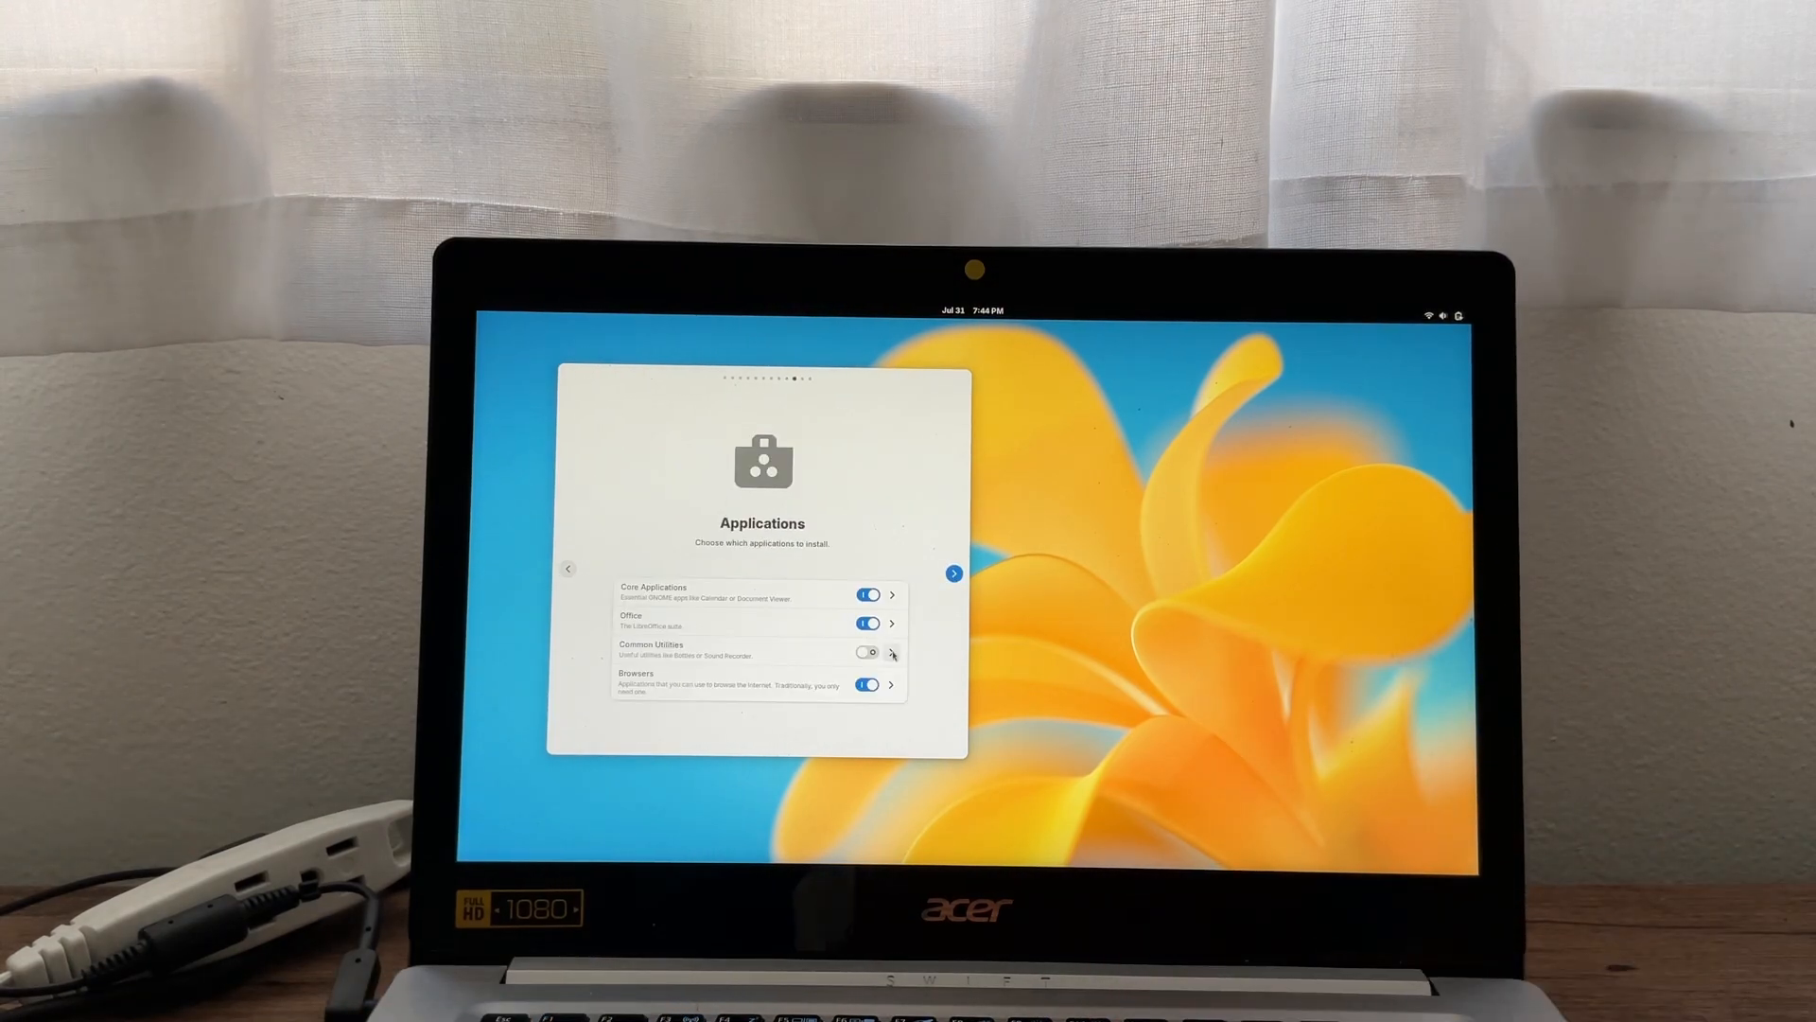
Step: Continue past the Applications page to the weekly, smart-update System Updates settings
{"action": "left_click", "coordinate": [892, 683]}
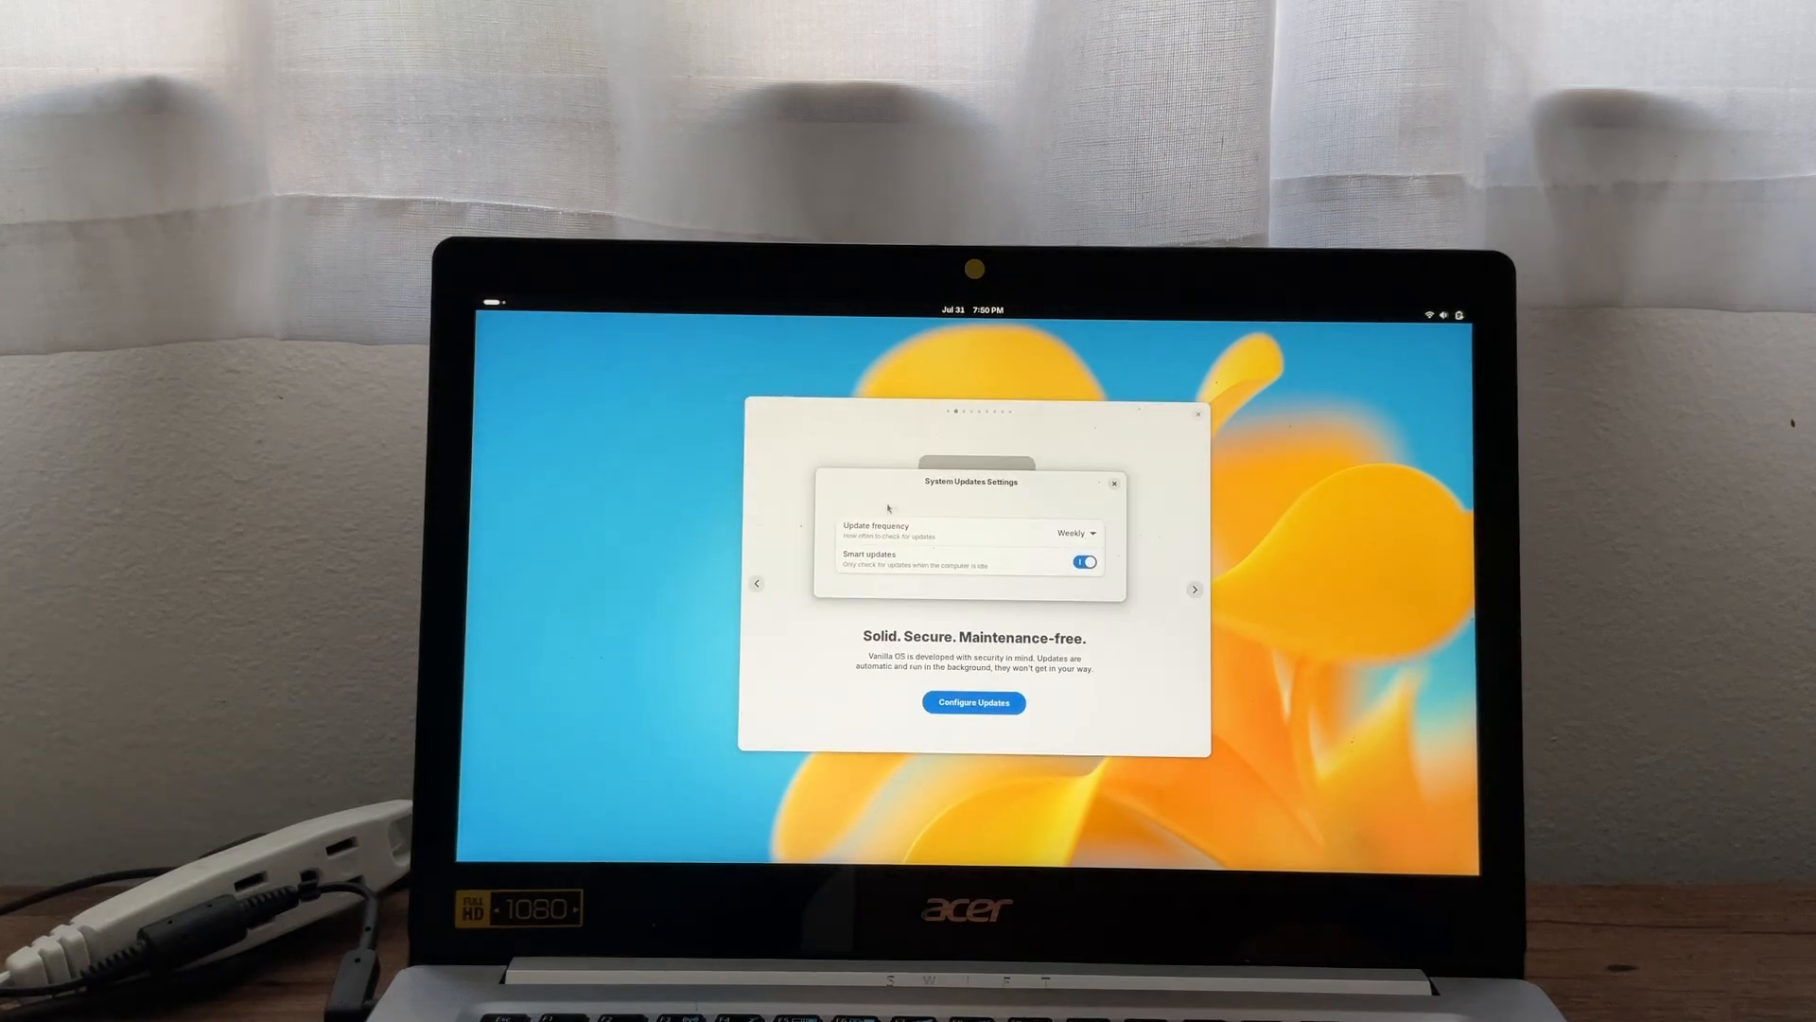
Step: Close update settings and page through the development and online accounts tour pages to the end
{"action": "left_click", "coordinate": [1194, 588]}
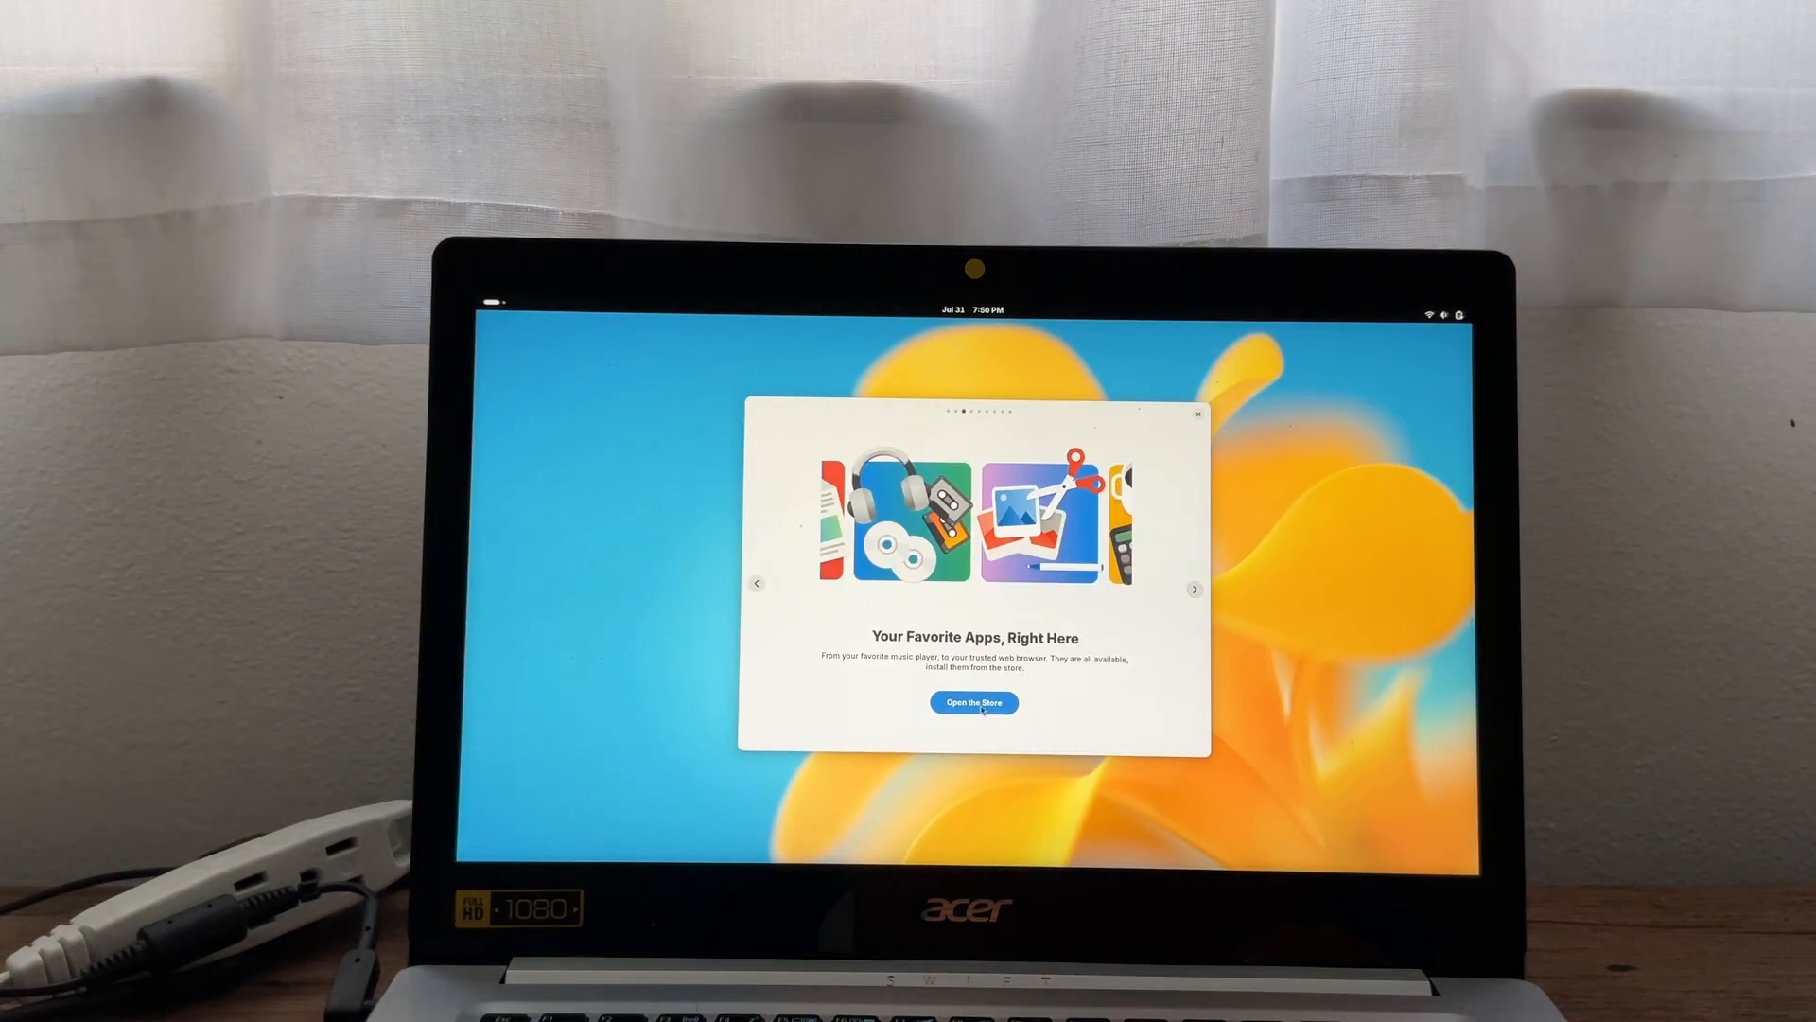
{"action": "left_click", "coordinate": [1194, 589]}
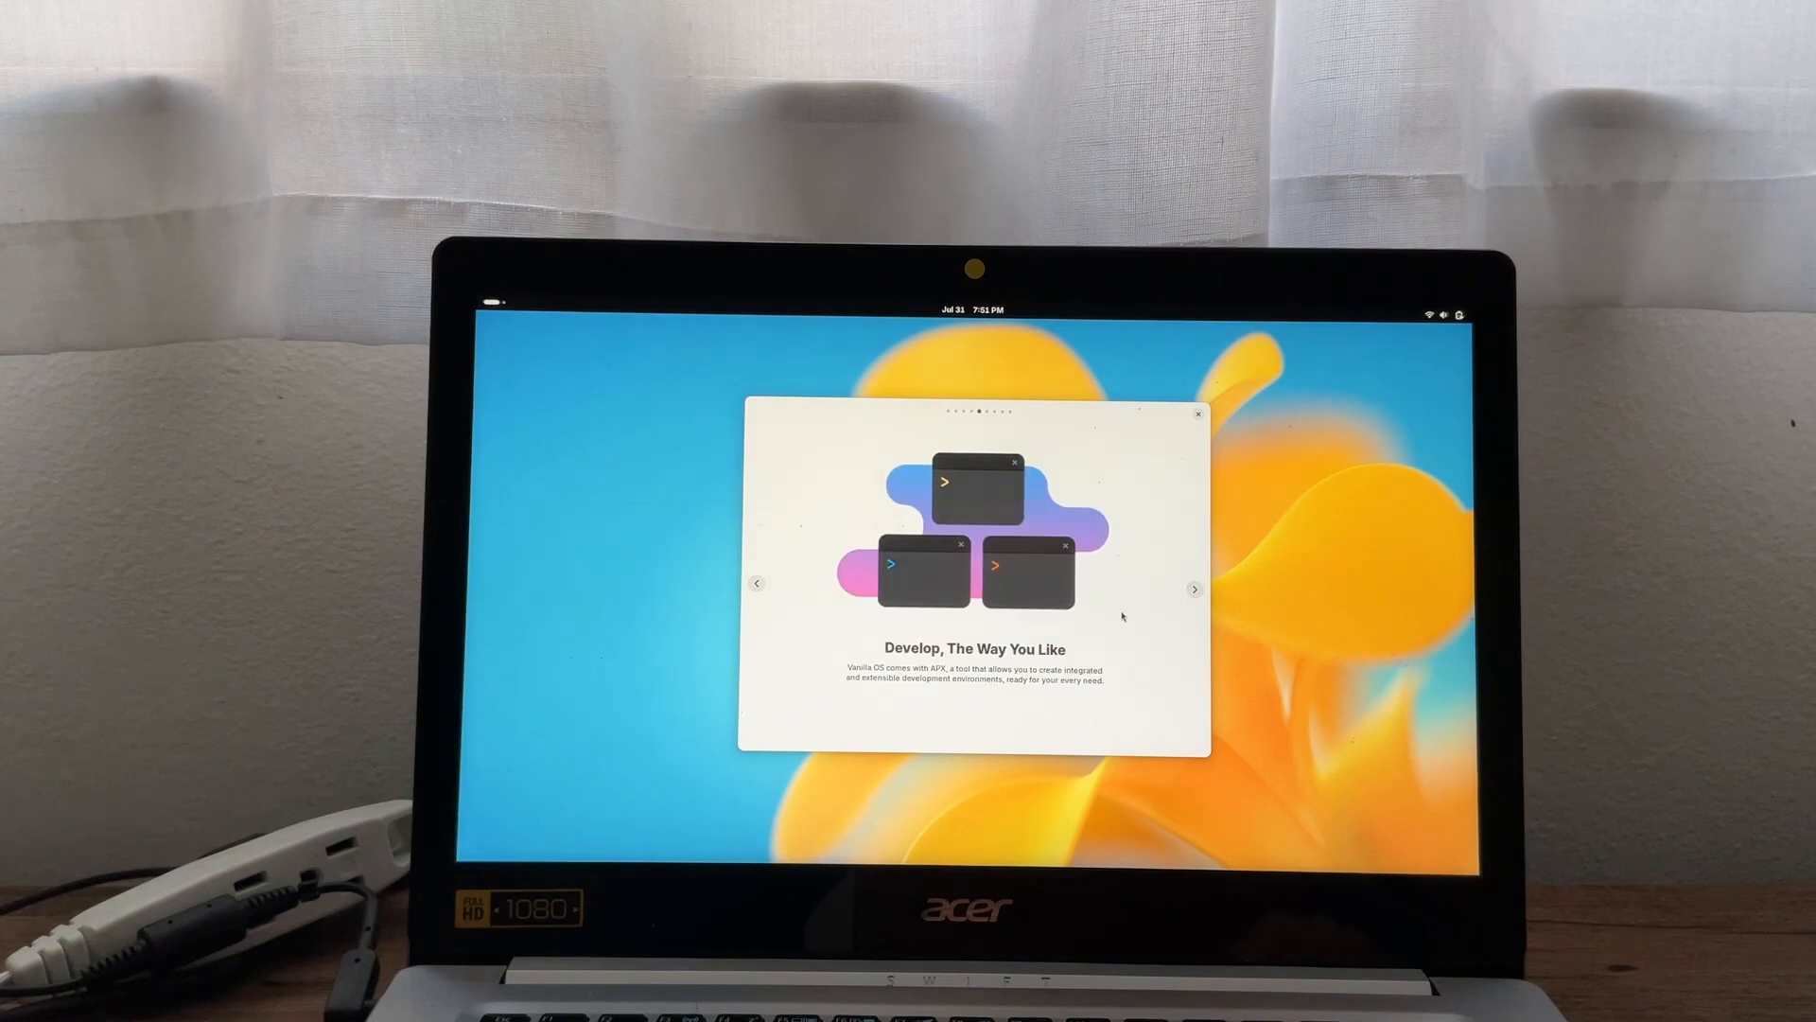
{"action": "left_click", "coordinate": [1194, 588]}
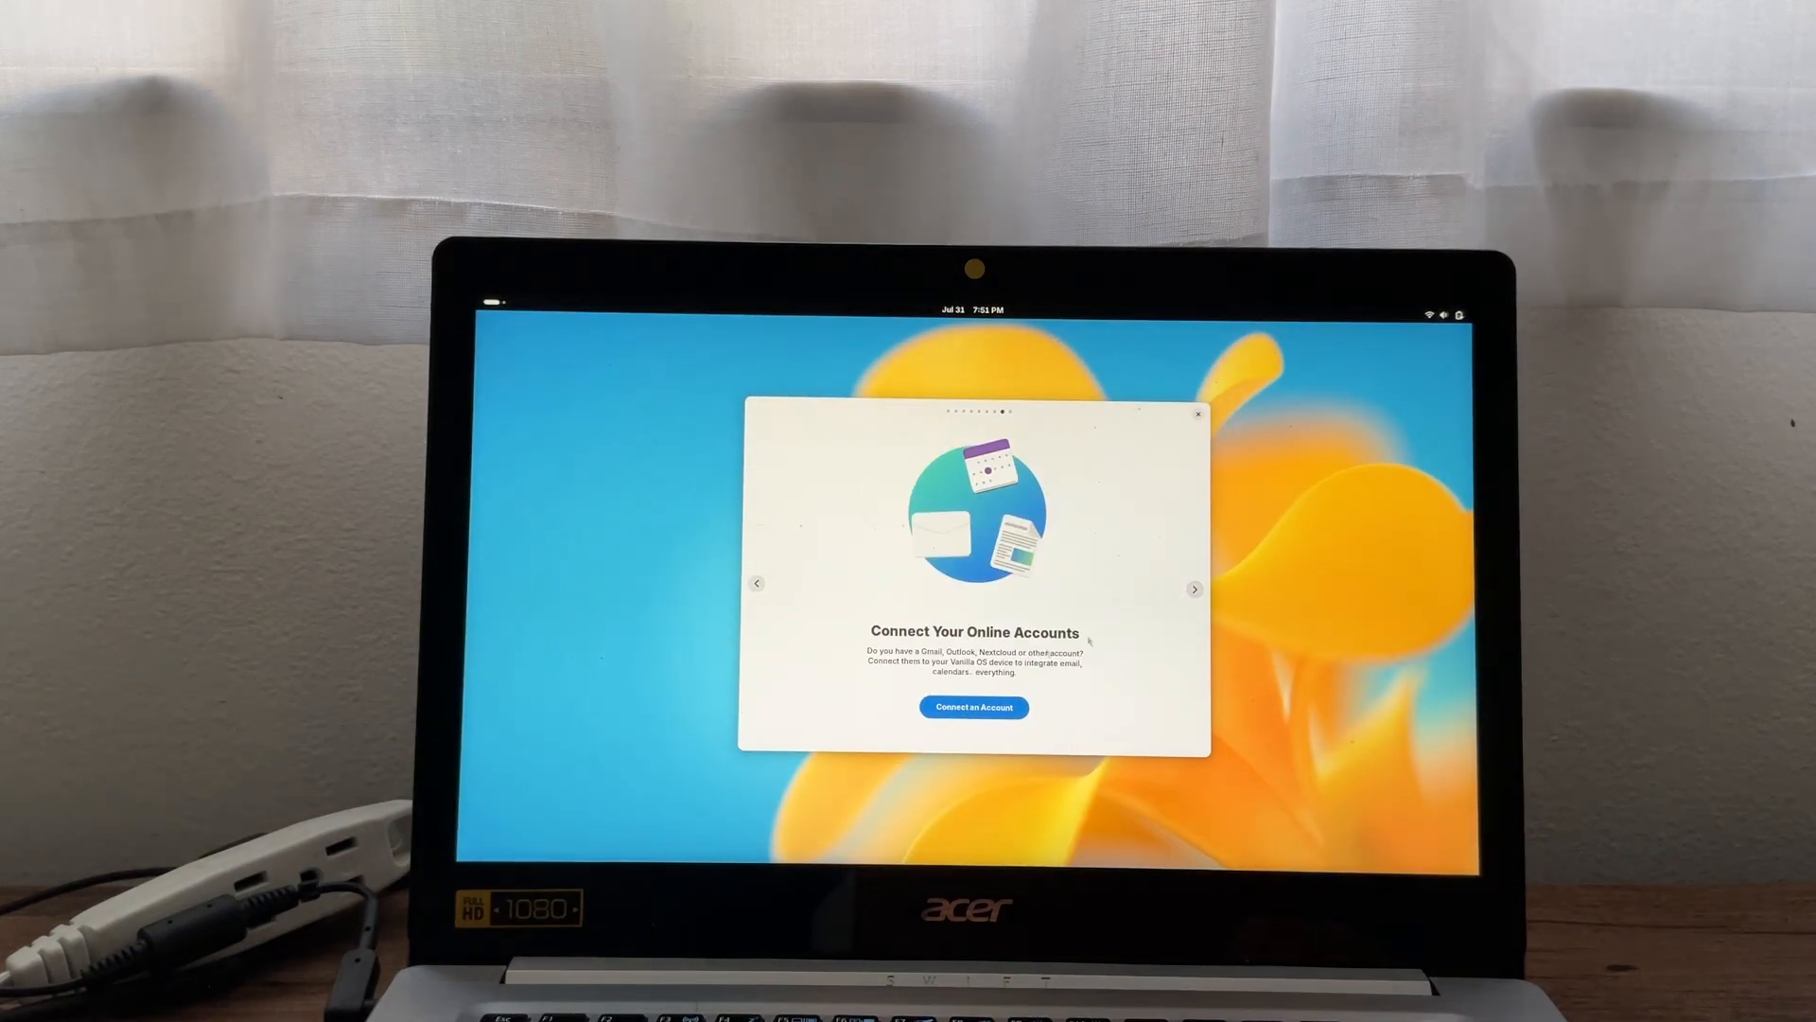
{"action": "left_click", "coordinate": [1196, 413]}
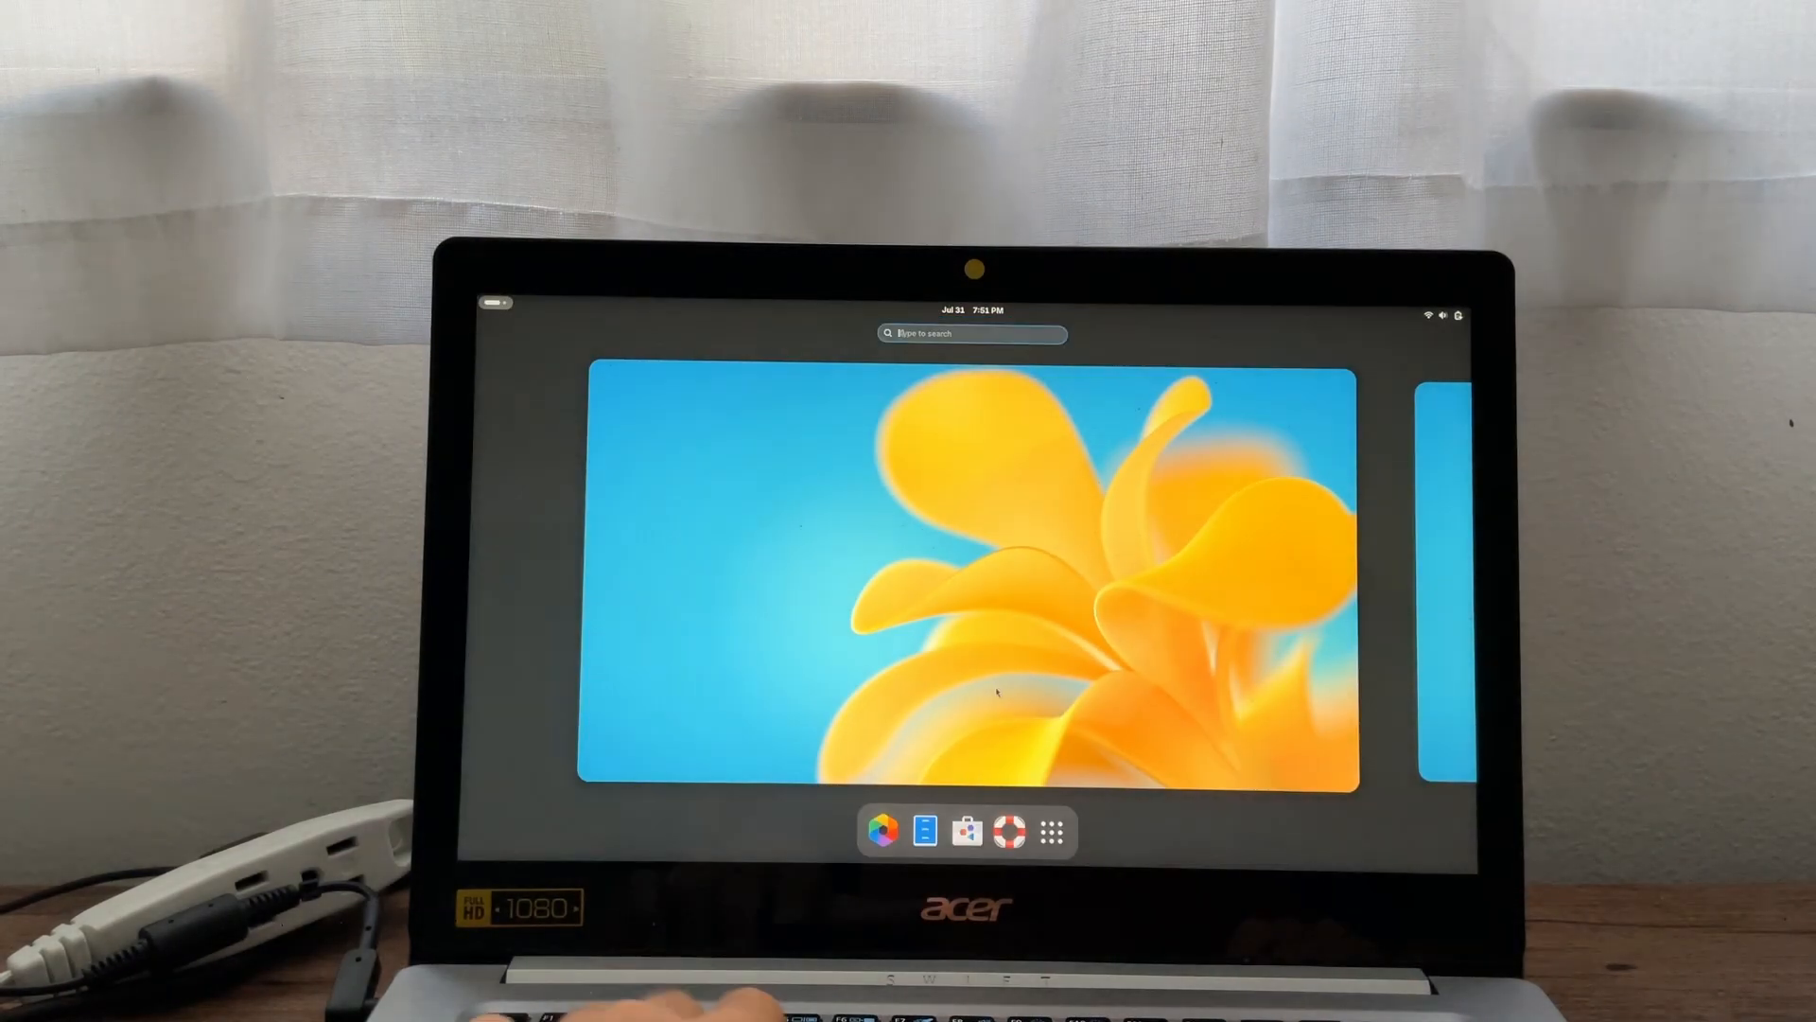